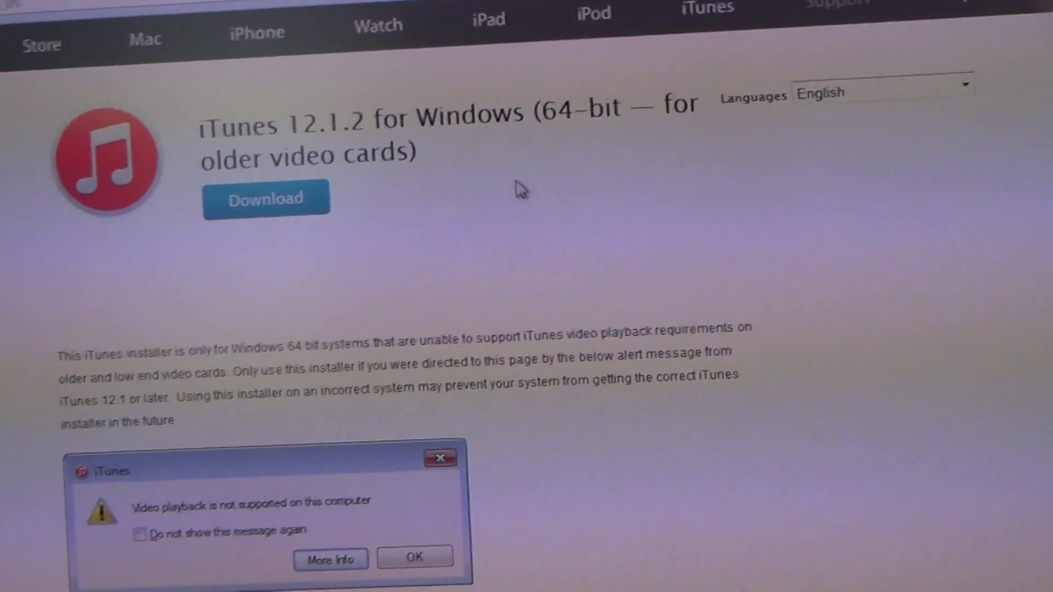
scroll(down, 3)
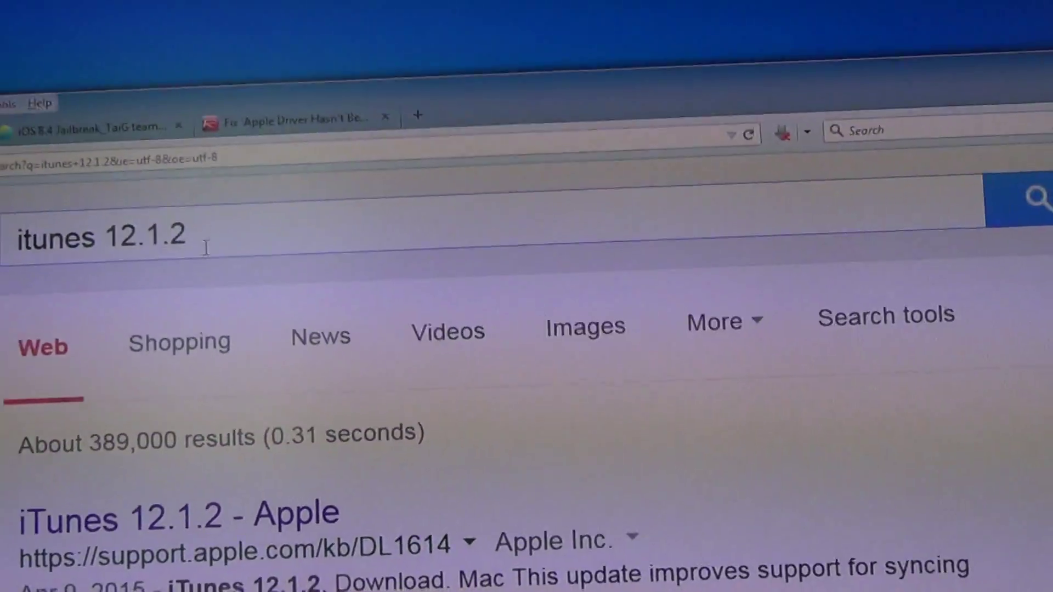
scroll(down, 3)
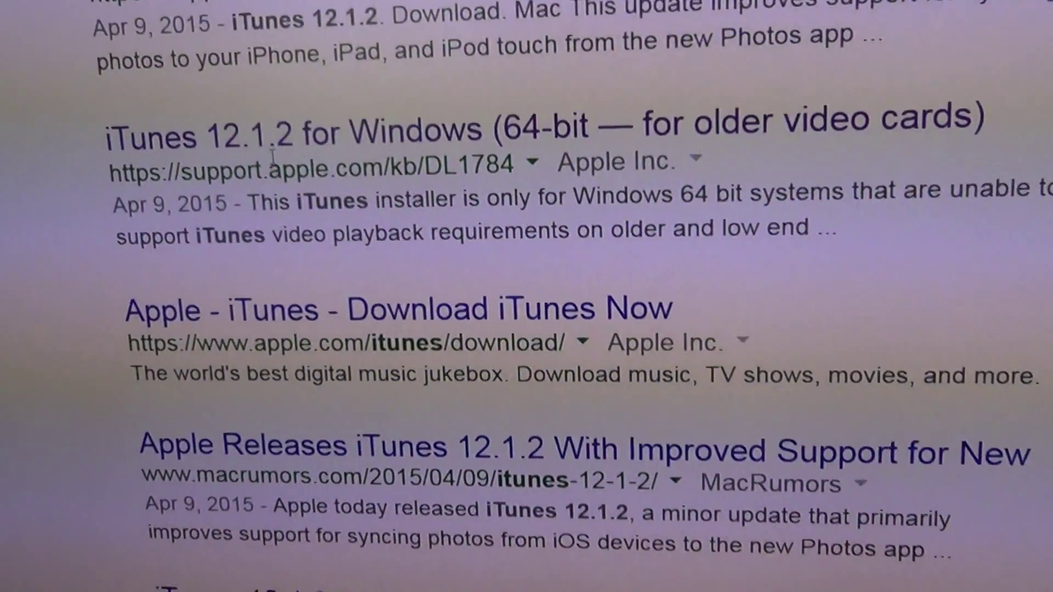